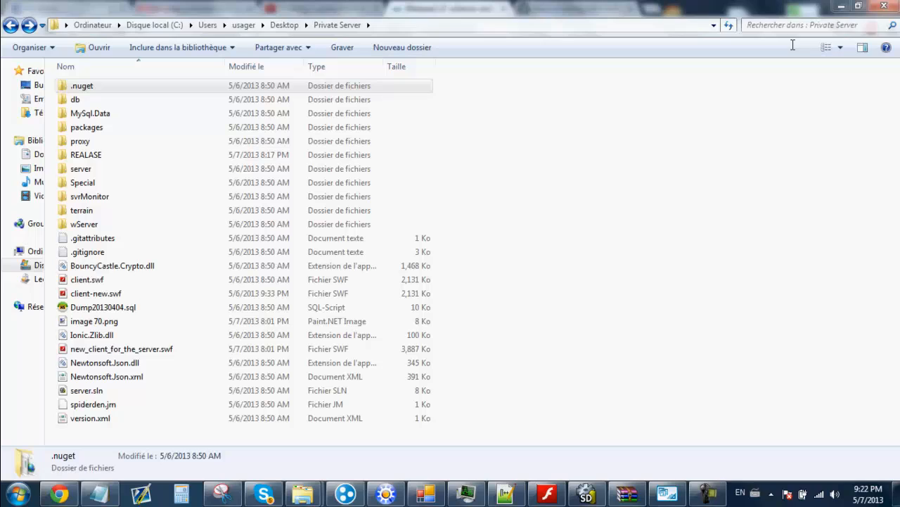
Search the Private Server folder for .sql files (Dump20130404.sql, hello.sql, struct.sql).
{"action": "type", "text": ".sql"}
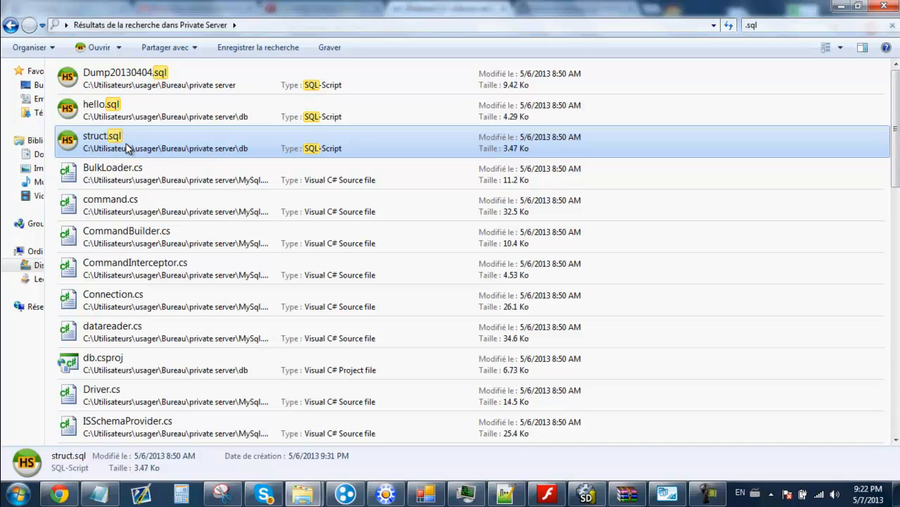
{"action": "mouse_move", "coordinate": [149, 132]}
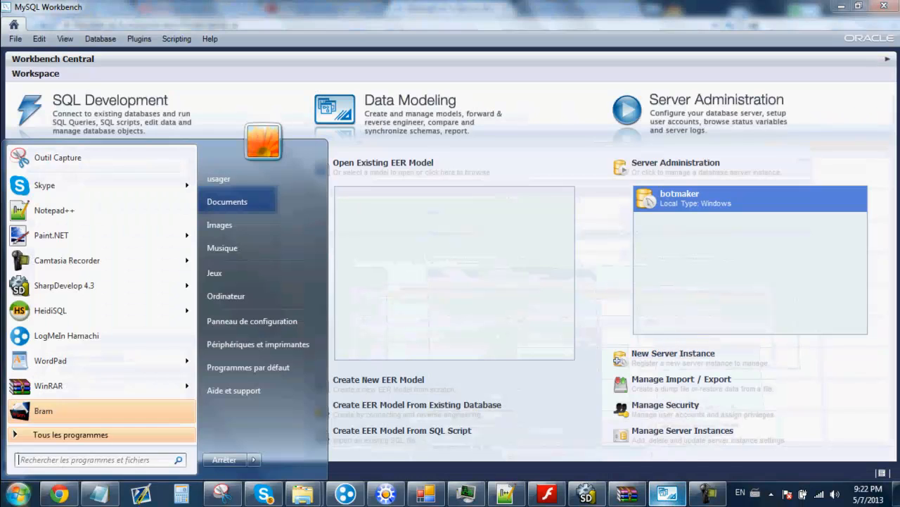
Launch MySQL Workbench and reach the botmaker server's Data Import/Restore page.
{"action": "type", "text": "mysql"}
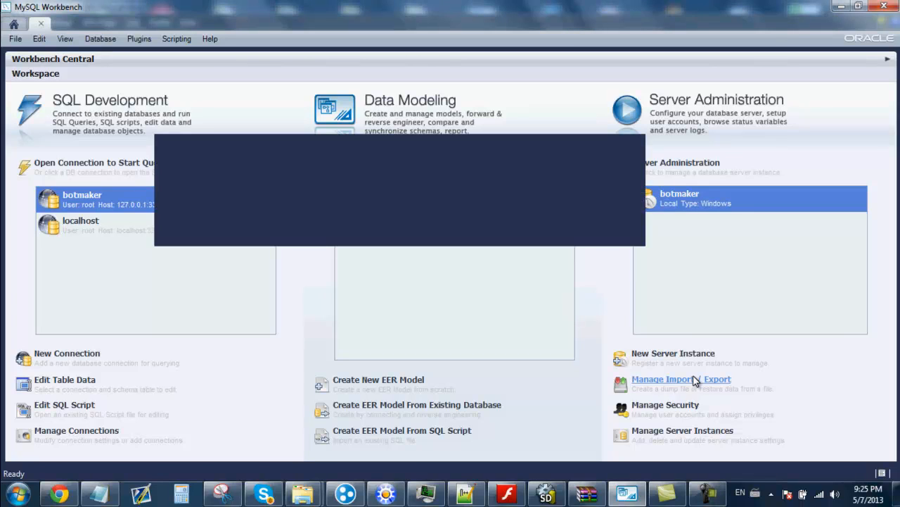
{"action": "mouse_move", "coordinate": [537, 327]}
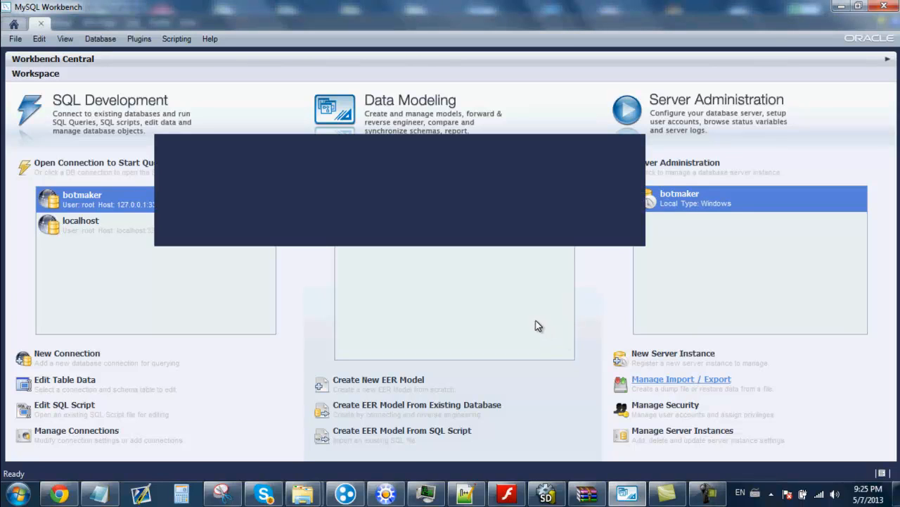
{"action": "left_click", "coordinate": [681, 378]}
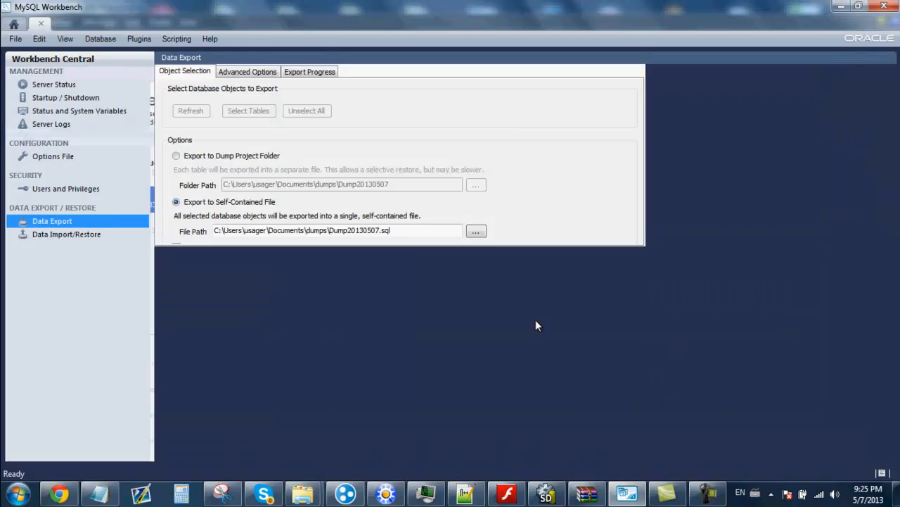
{"action": "left_click", "coordinate": [66, 233]}
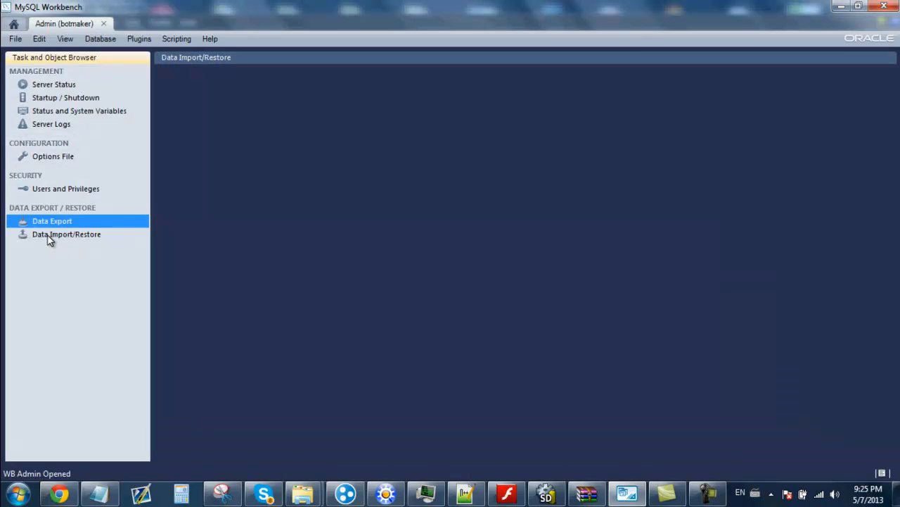
Select Desktop\Private Server as the dump folder path for import from disk.
{"action": "left_click", "coordinate": [66, 233]}
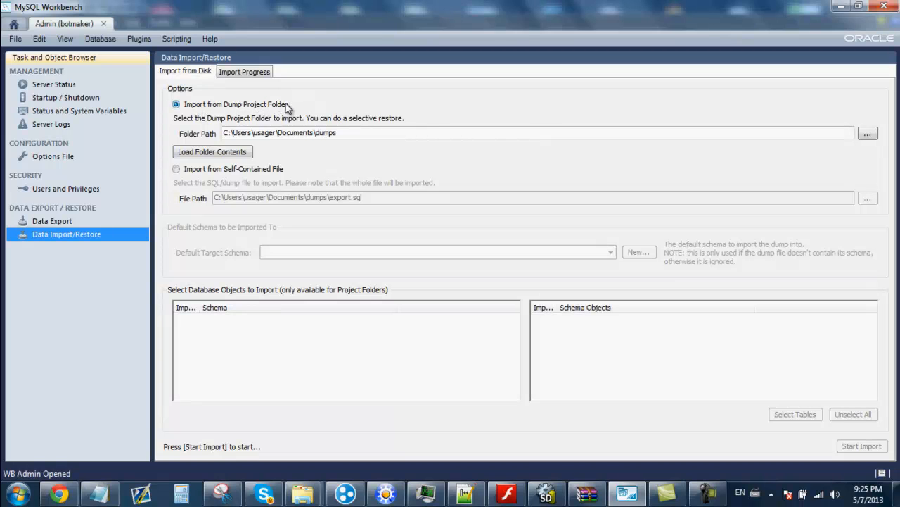
{"action": "left_click", "coordinate": [867, 133]}
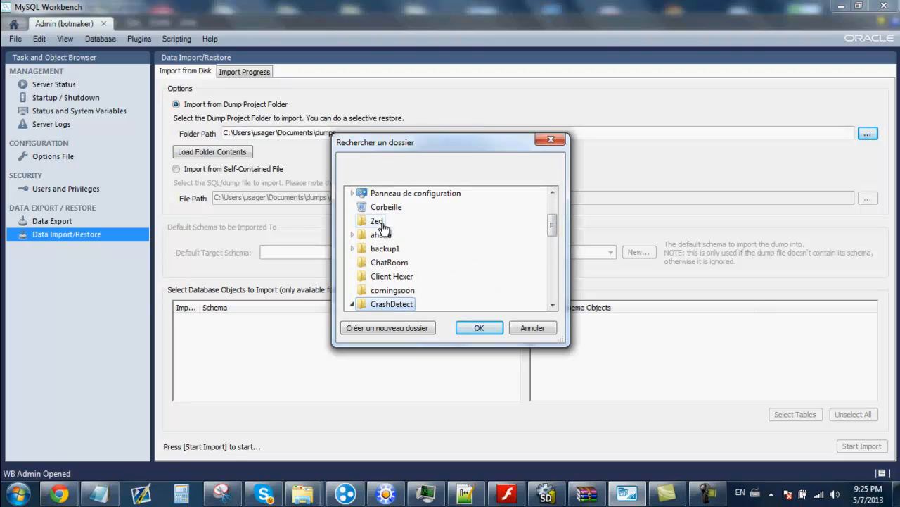
{"action": "scroll", "scroll_direction": "down", "scroll_amount": 3}
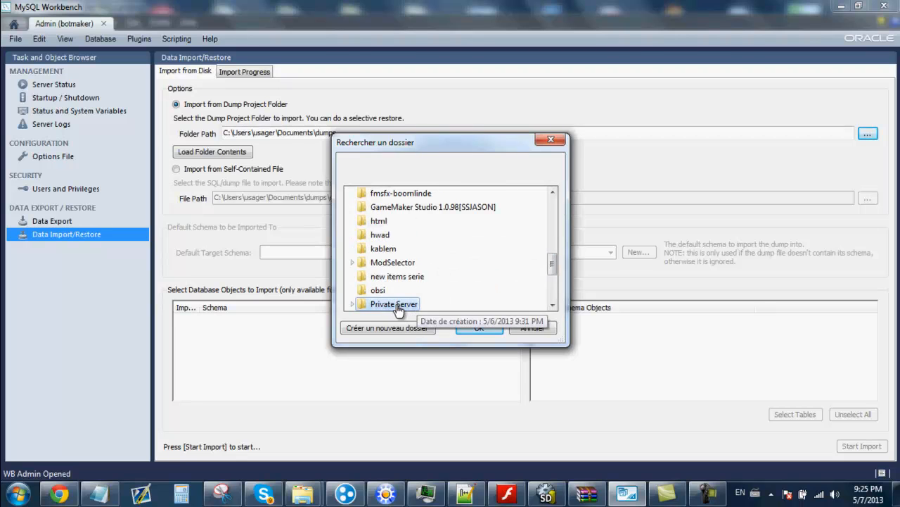
{"action": "left_click", "coordinate": [478, 328]}
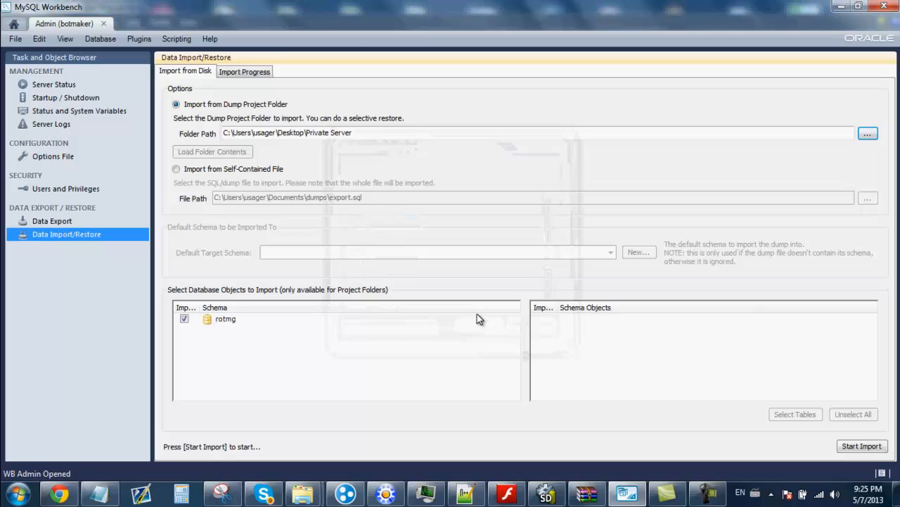
Start the import of the rotmg schema and return to the Workbench home screen.
{"action": "left_click", "coordinate": [861, 445]}
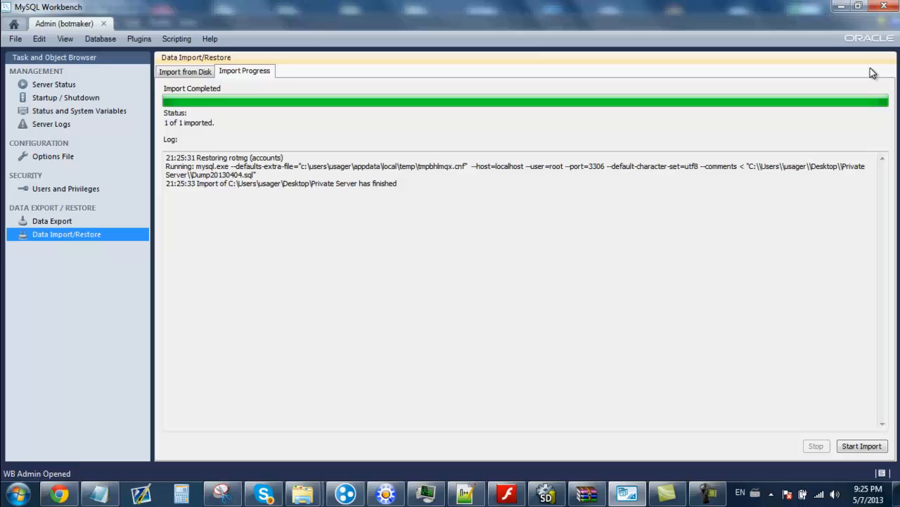
{"action": "left_click", "coordinate": [14, 24]}
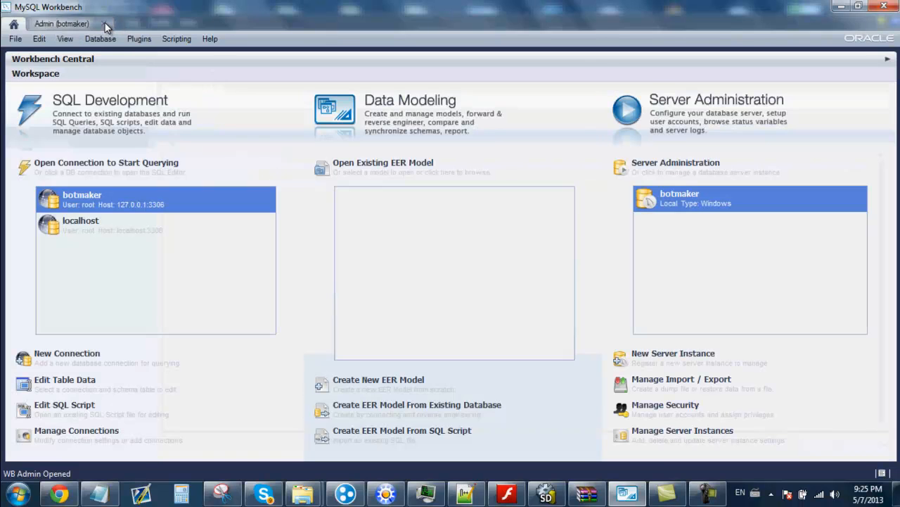
{"action": "left_click", "coordinate": [20, 492]}
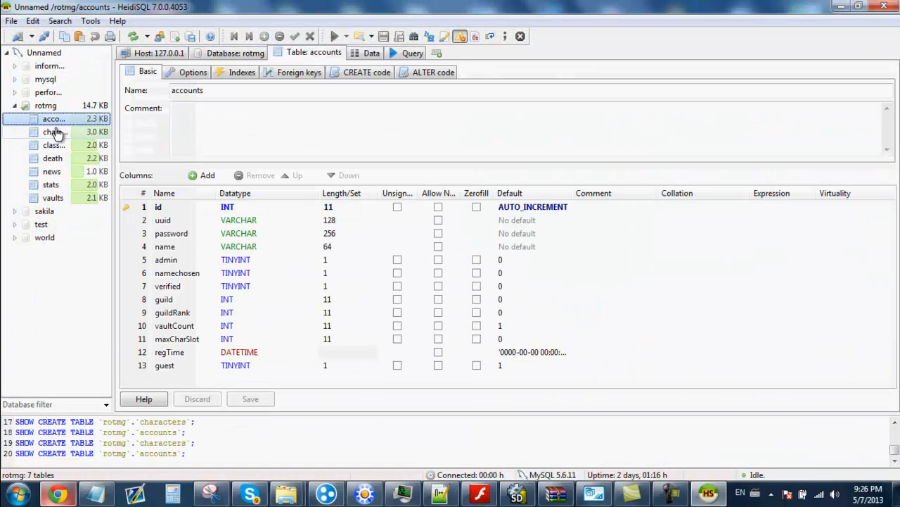
View the columns of the rotmg classstats and death tables in HeidiSQL.
{"action": "left_click", "coordinate": [54, 145]}
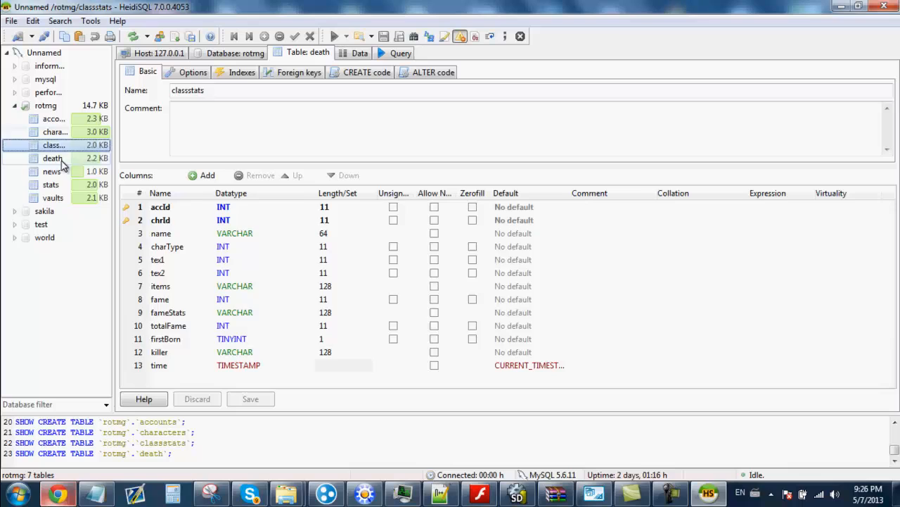
{"action": "left_click", "coordinate": [53, 158]}
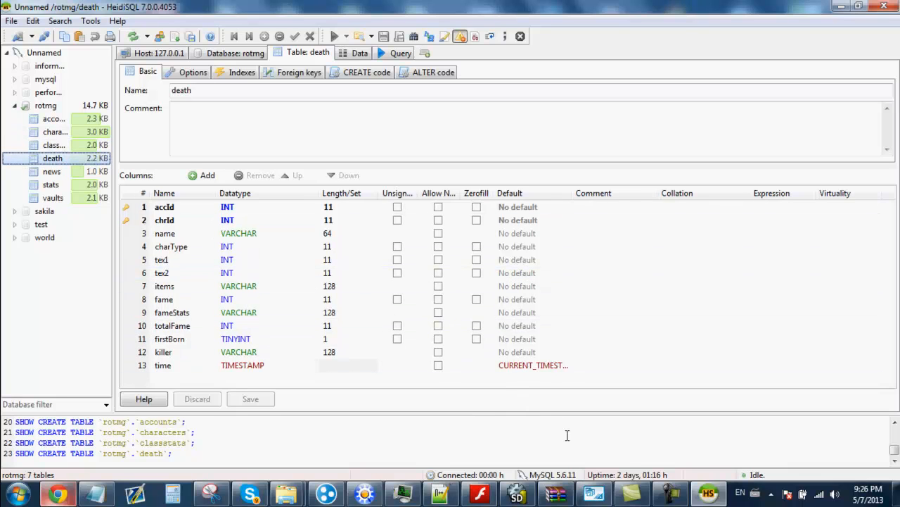